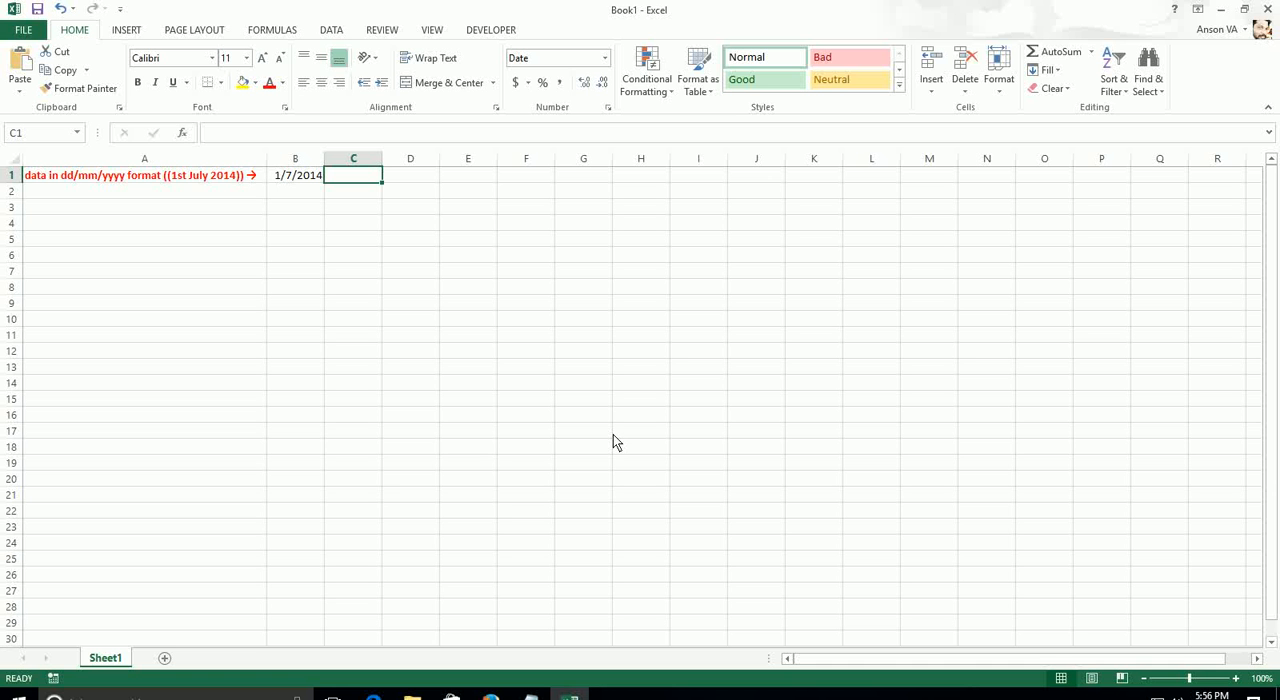
mouse_move(500, 373)
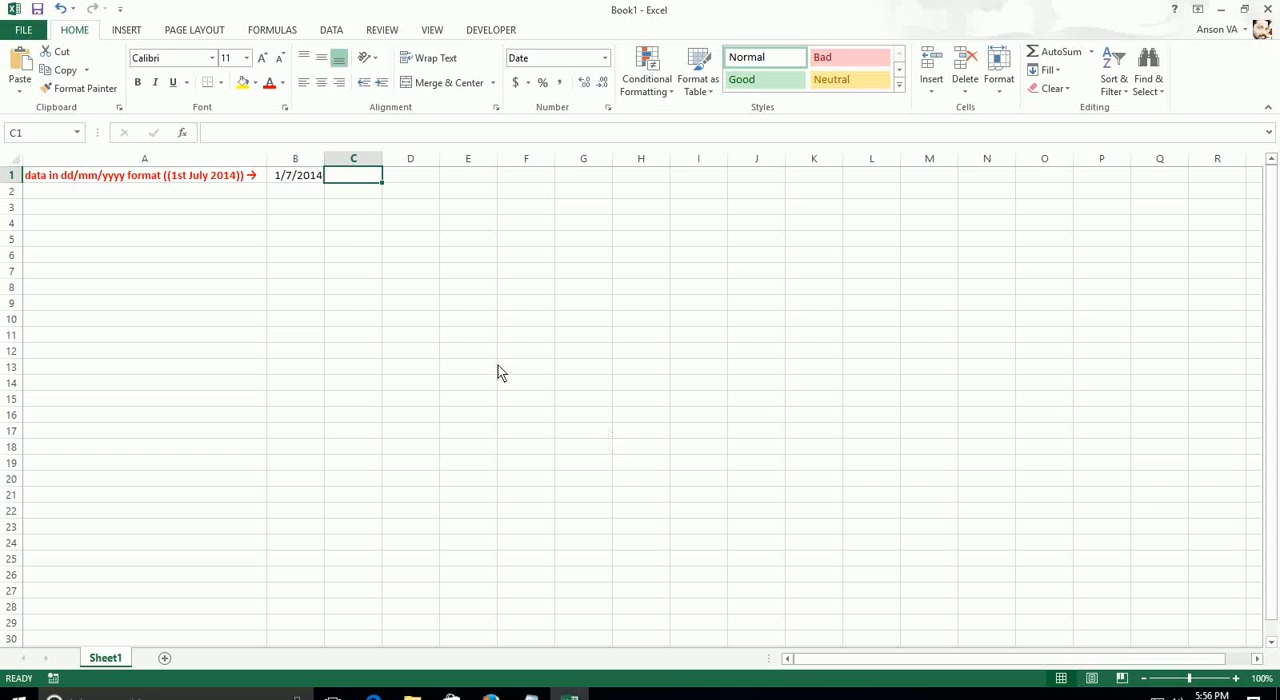
Step: Inspect how the date 1/7/2014 in B1 is interpreted via the number format list
left_click(295, 175)
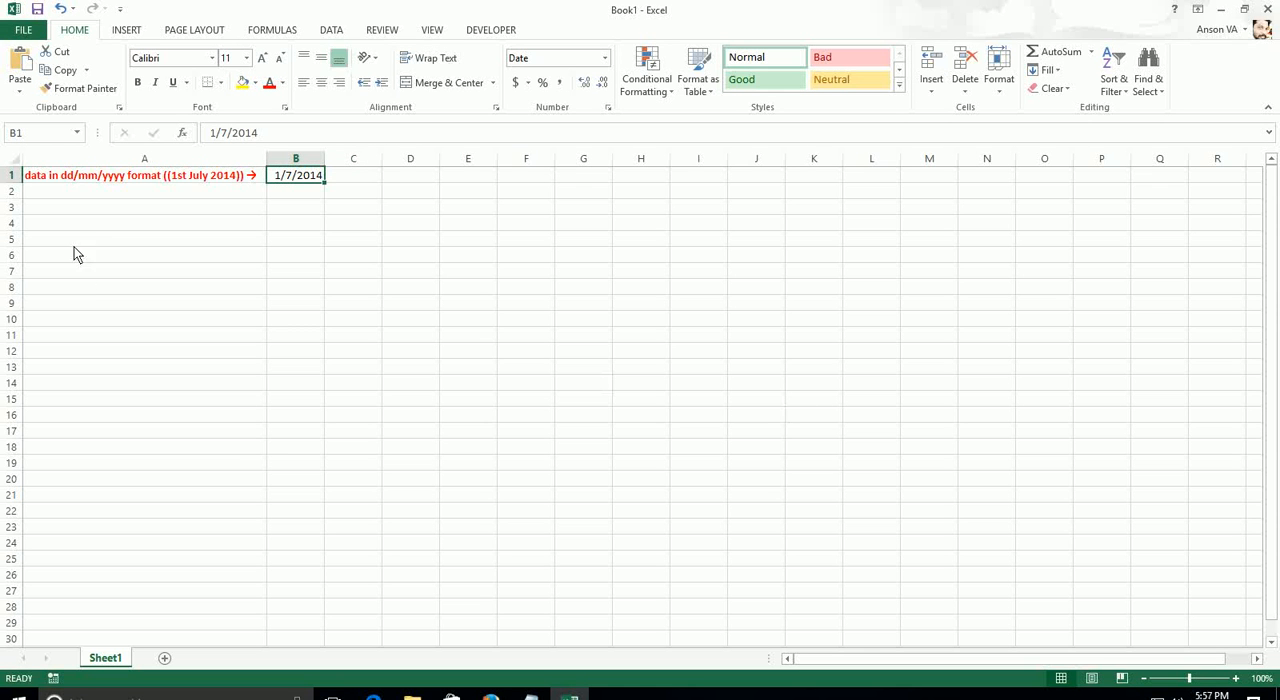
mouse_move(442, 217)
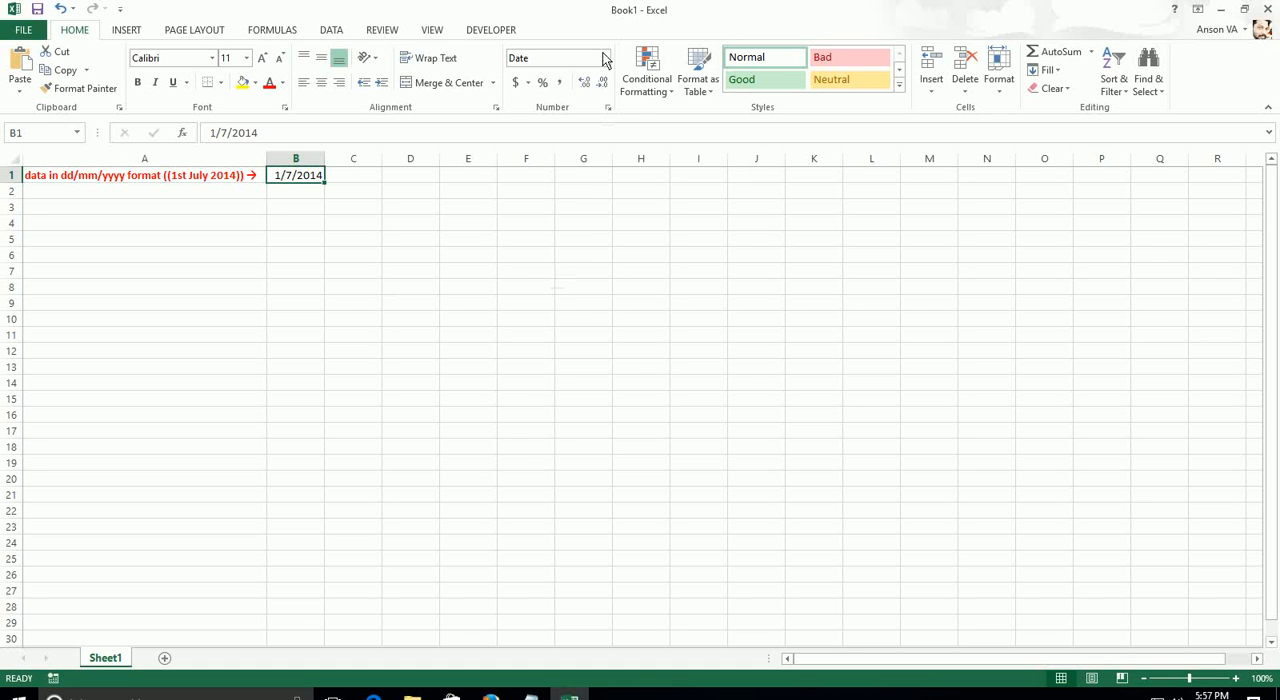
left_click(603, 57)
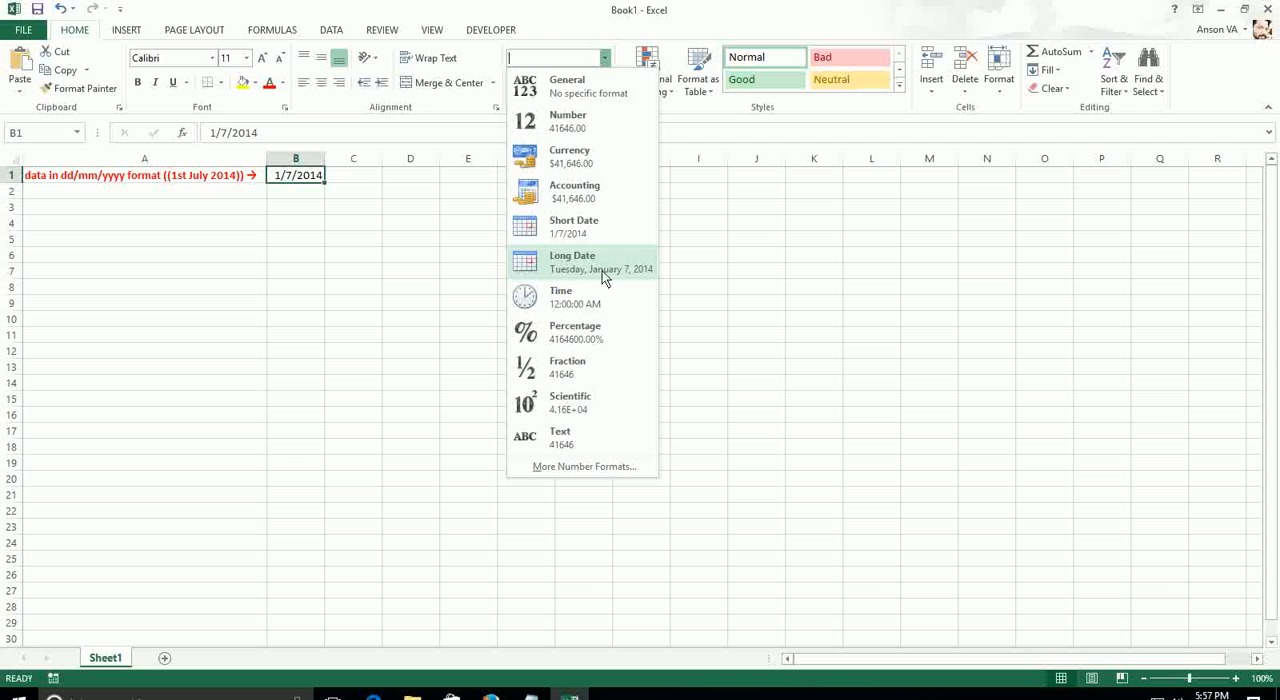
mouse_move(350, 236)
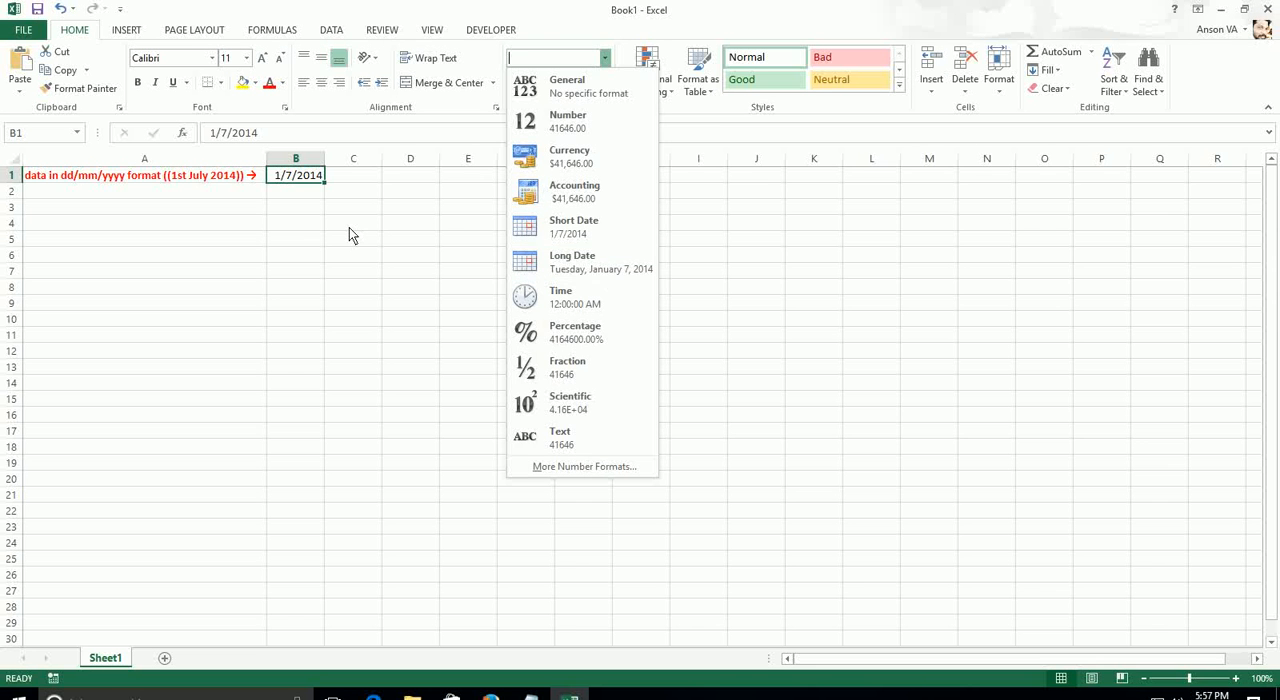
left_click(573, 226)
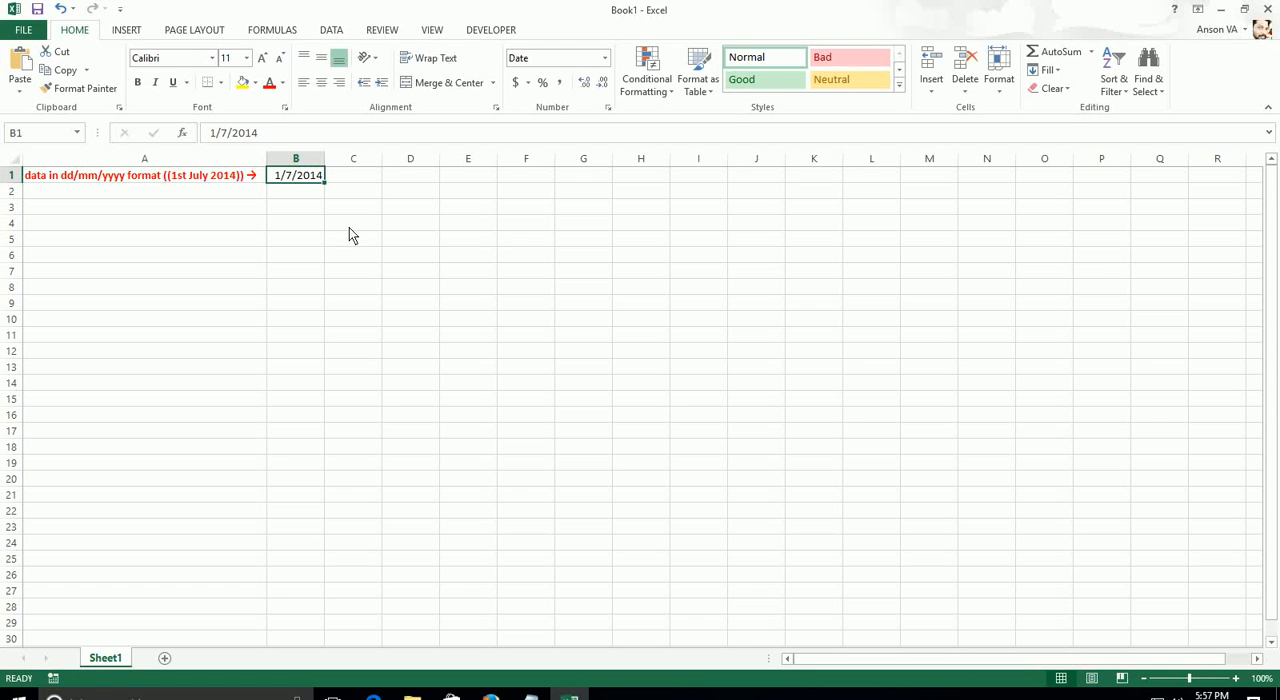
mouse_move(217, 138)
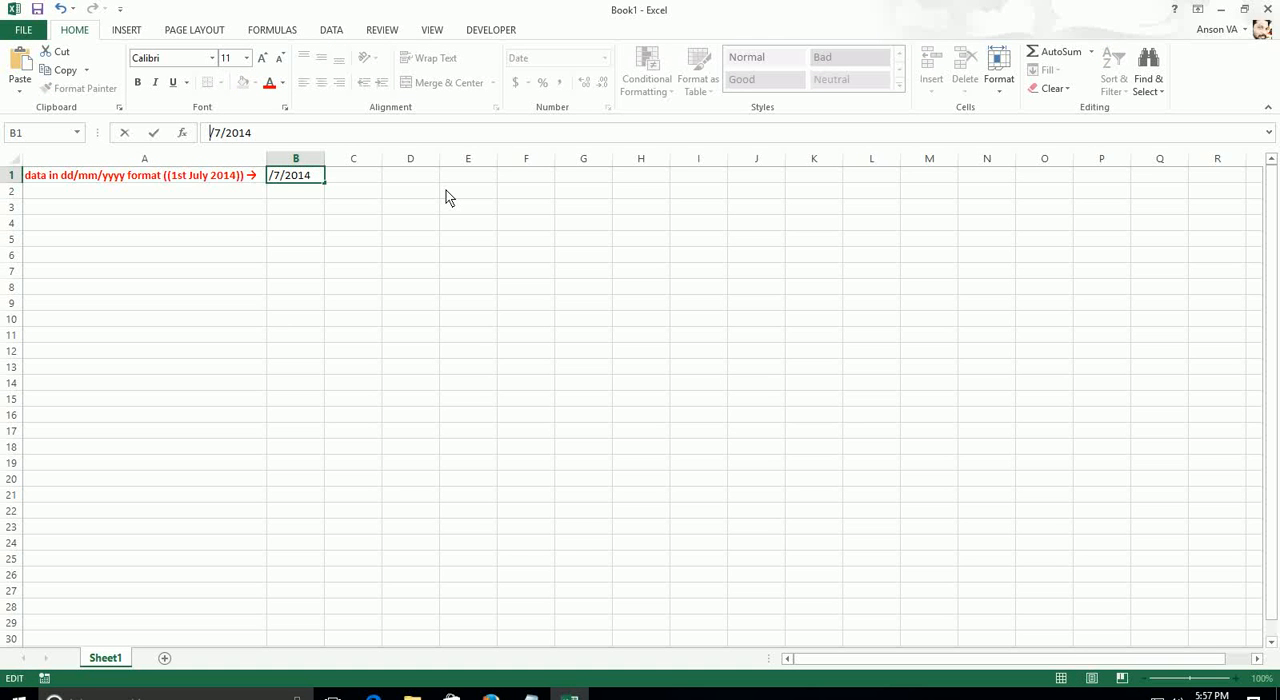
Step: Re-enter the B1 date as 7/1/2014 and check its number format again
type("7")
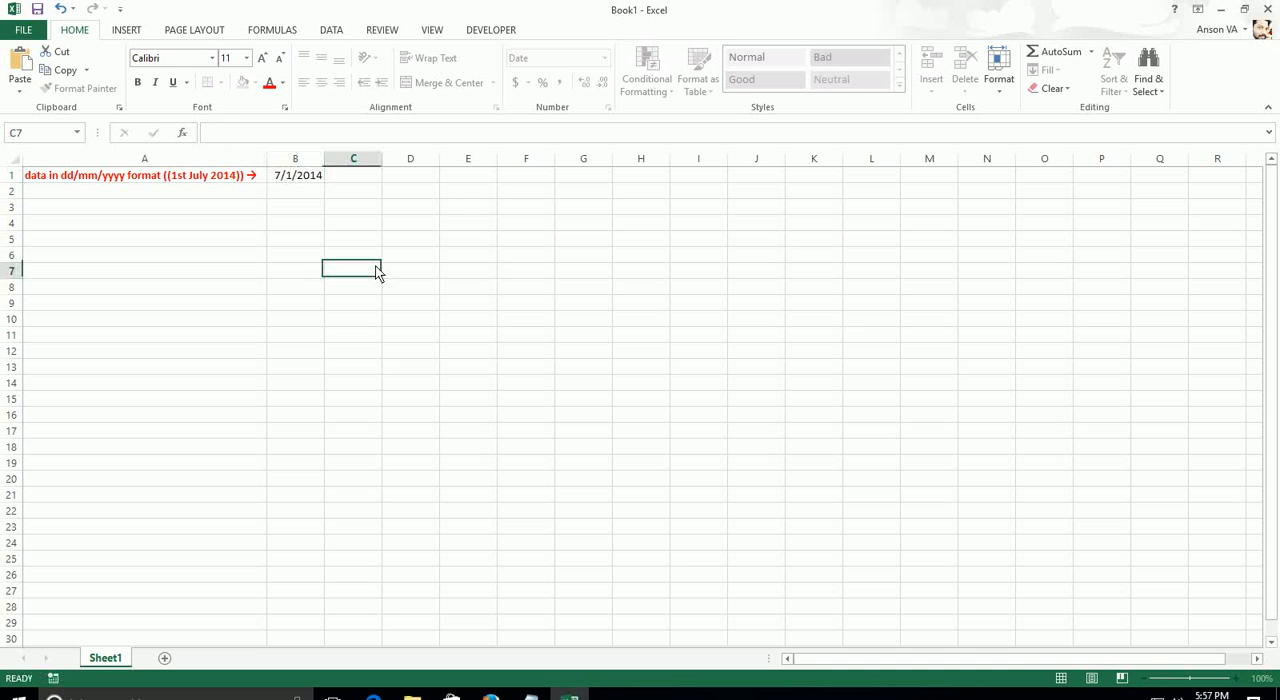
left_click(295, 175)
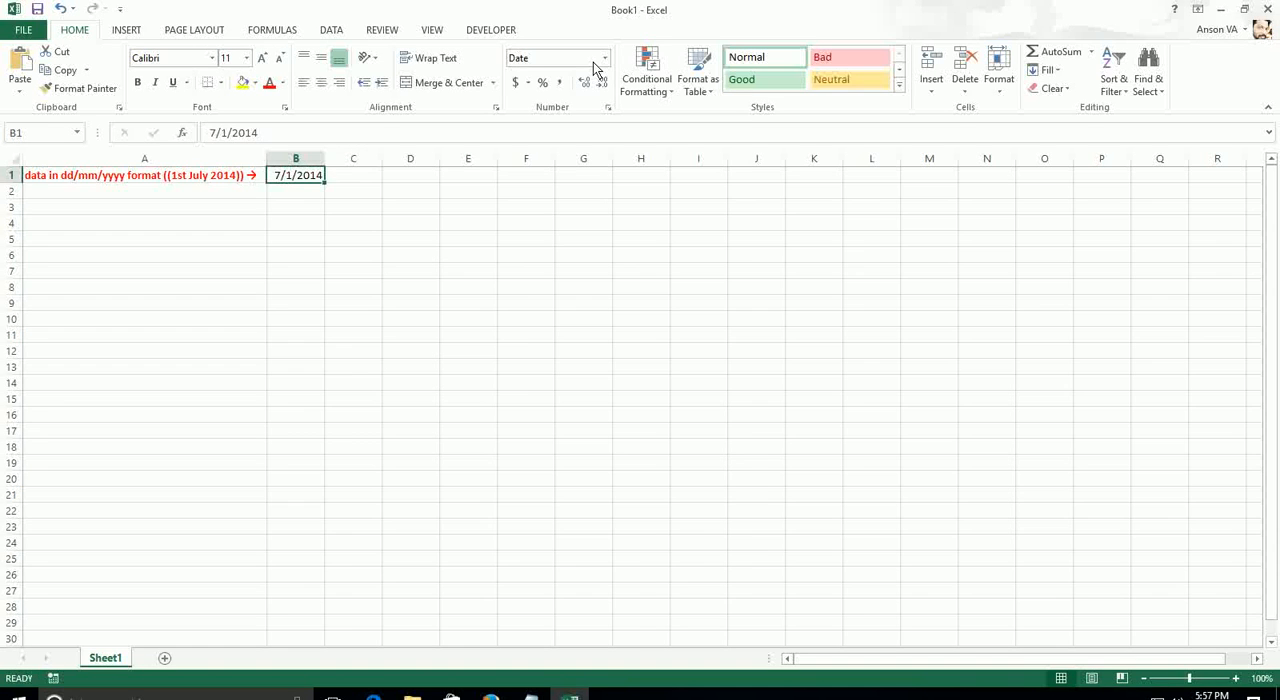
left_click(604, 57)
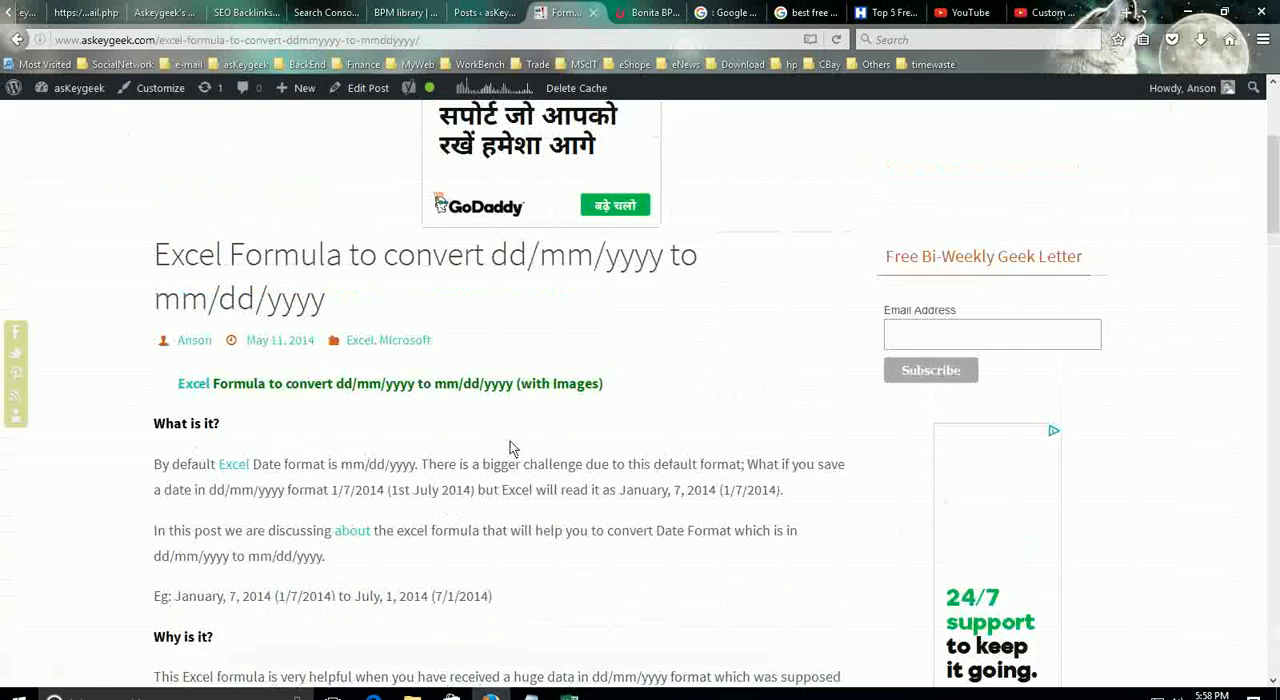
Step: Scroll the askeygeek article to the How to section and select the IF conversion formula
scroll("up", 3)
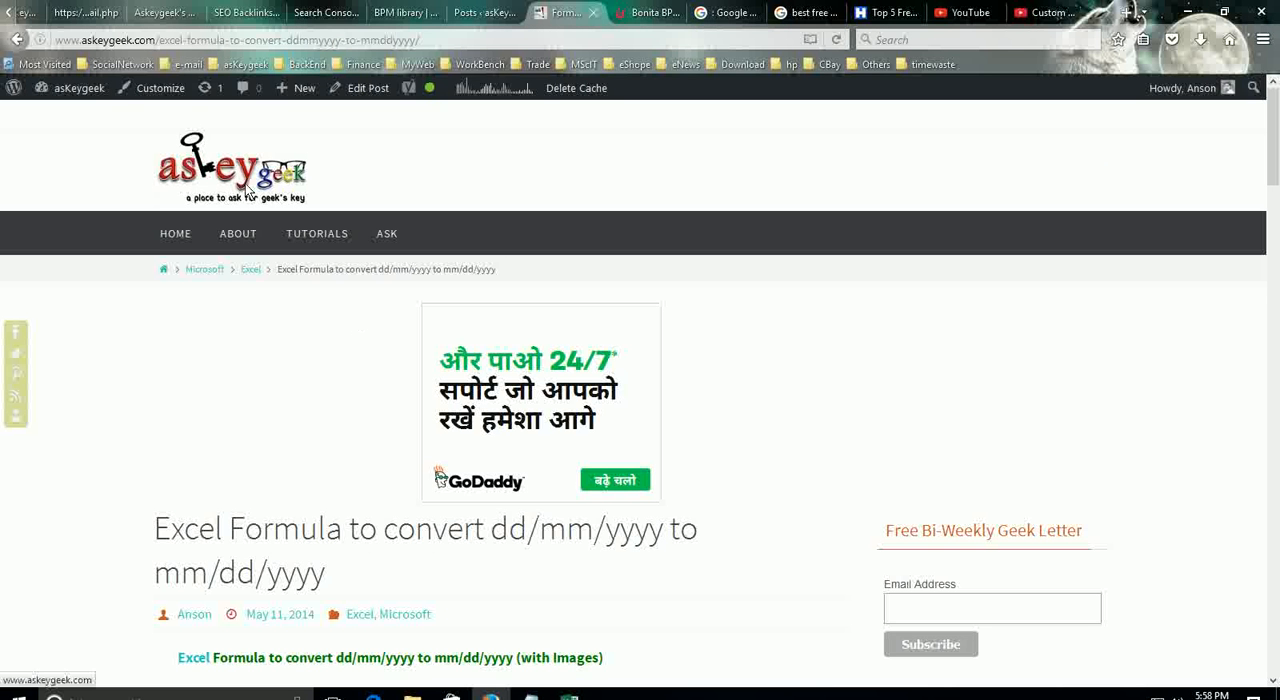
mouse_move(345, 543)
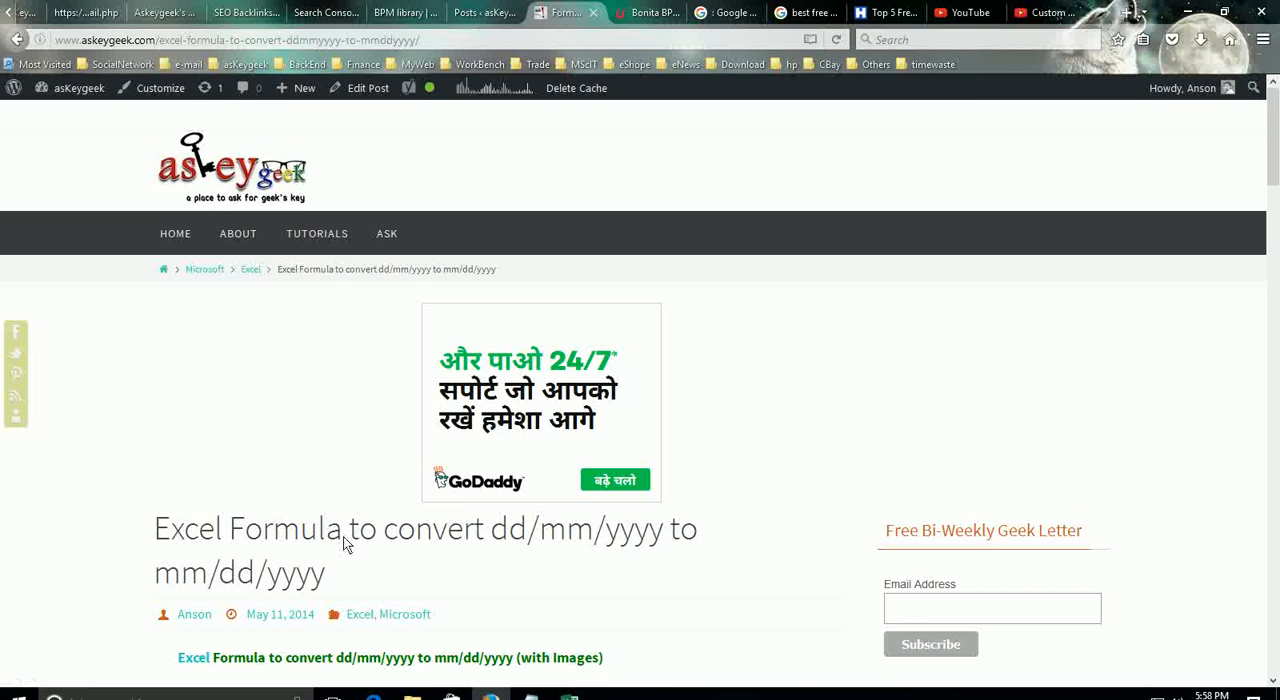
scroll("down", 3)
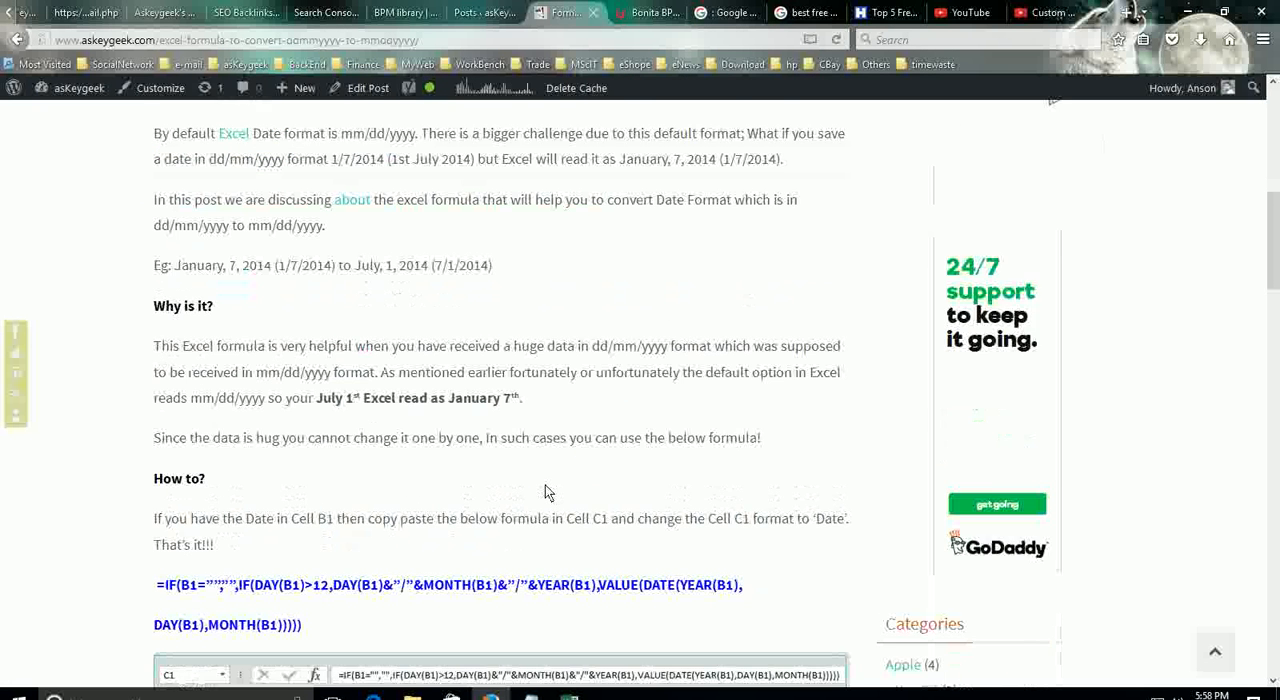
scroll("down", 3)
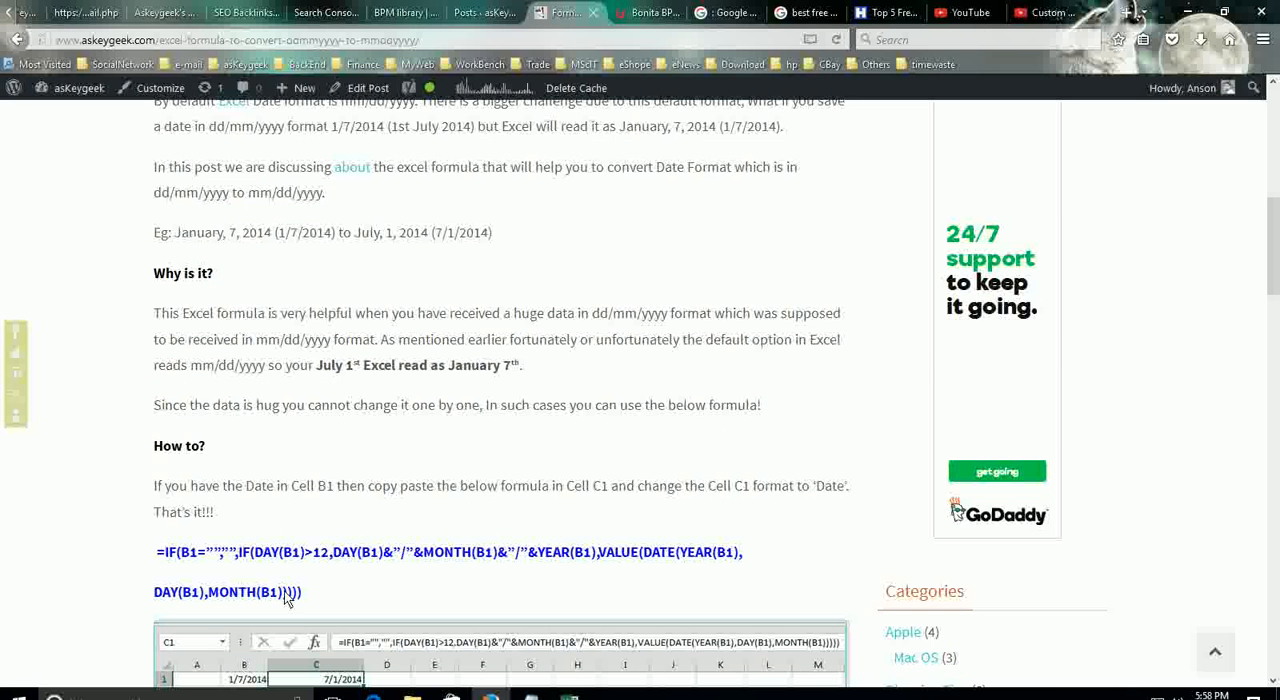
left_click_drag(157, 552, 301, 591)
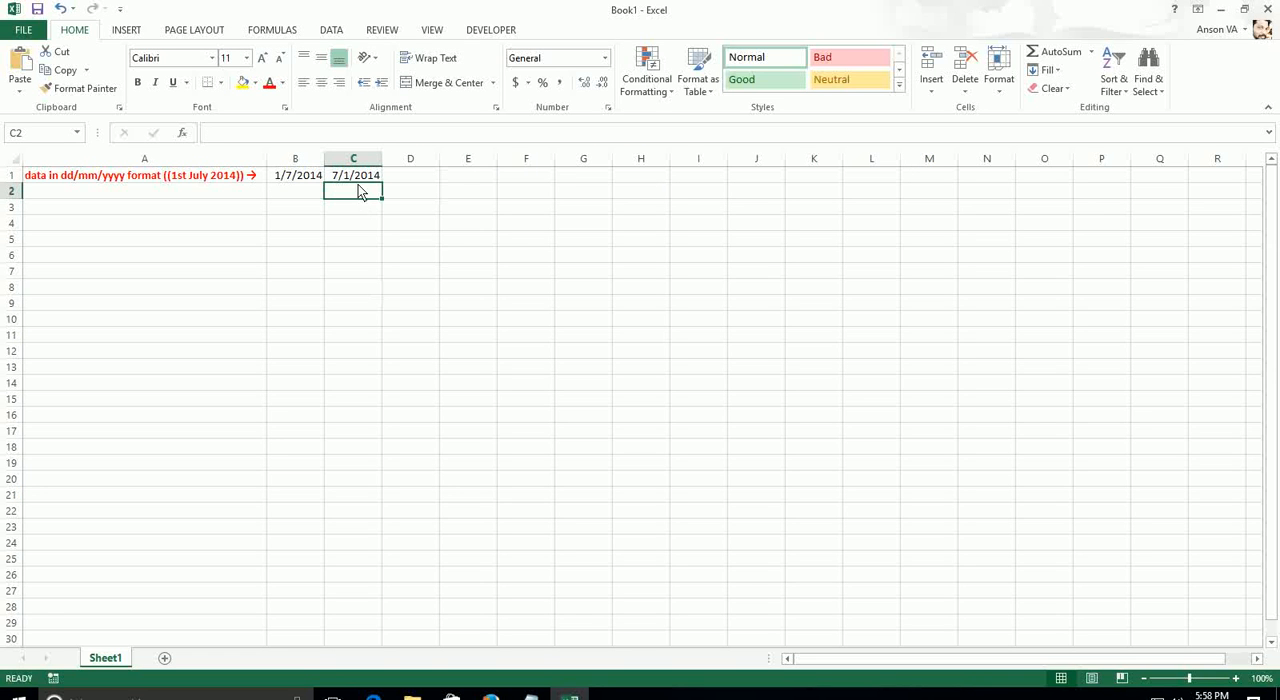
Step: Set the formula result in C1 to the Date number format, showing 7/1/2014
left_click(353, 175)
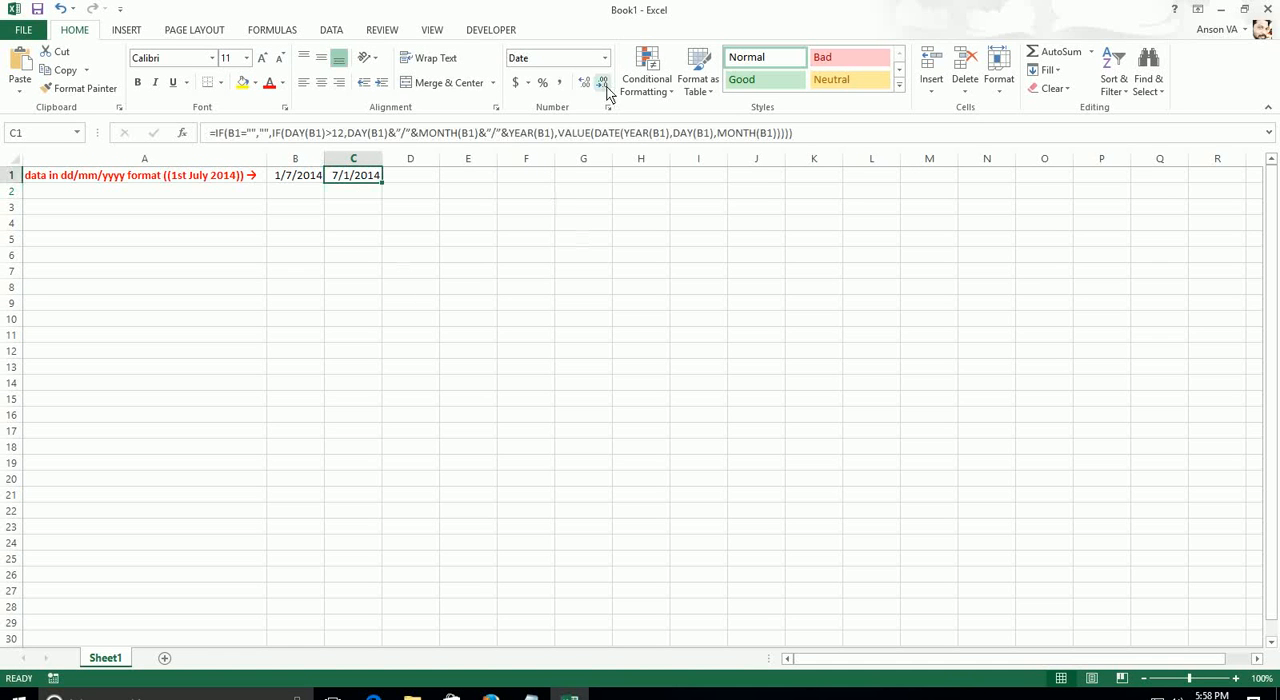
left_click(605, 57)
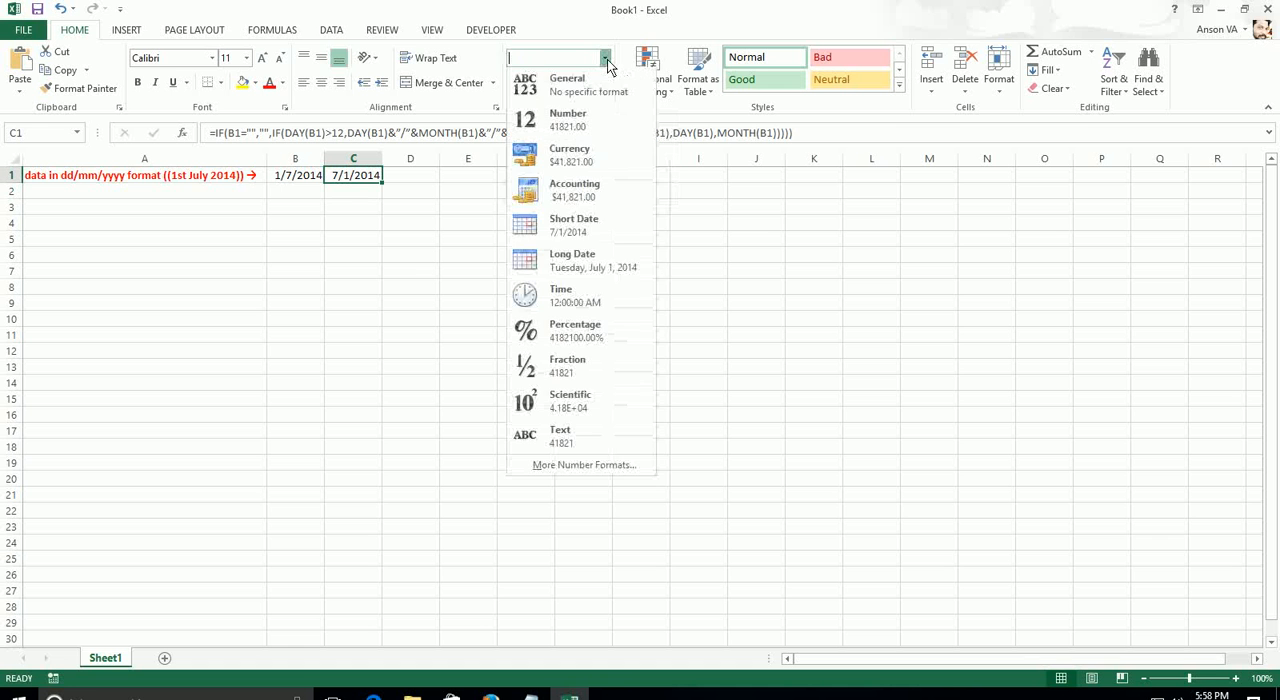
mouse_move(583, 268)
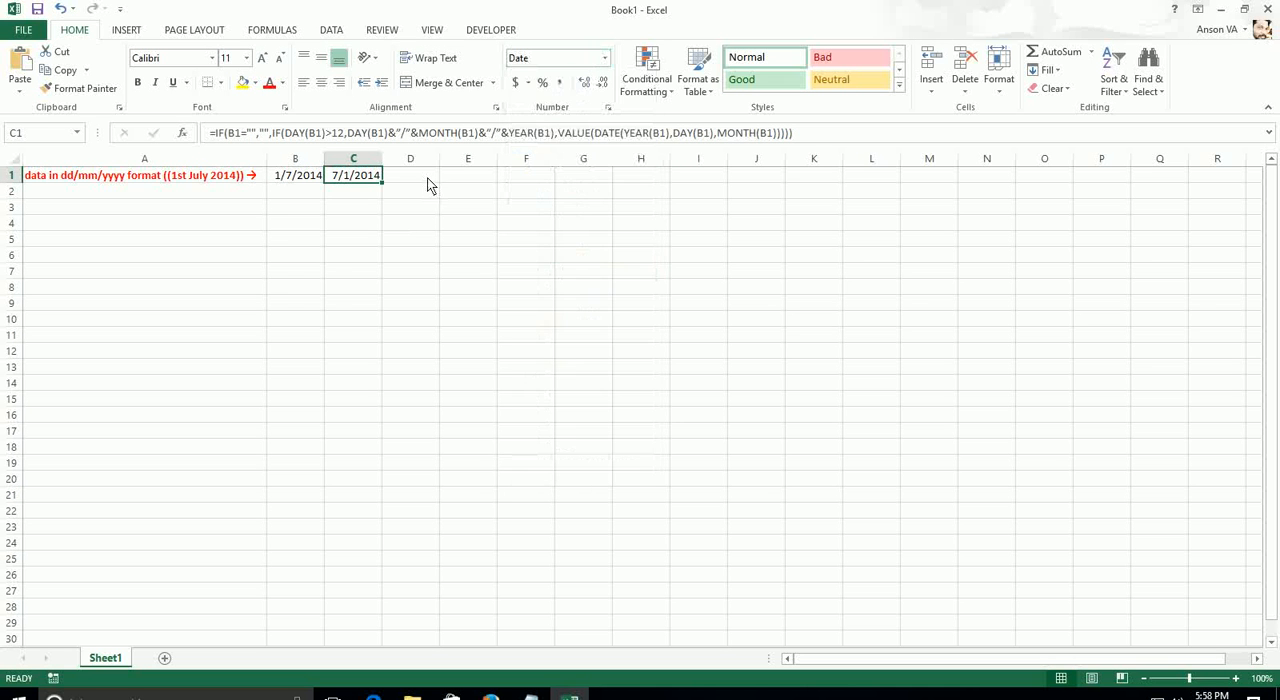
left_click(410, 175)
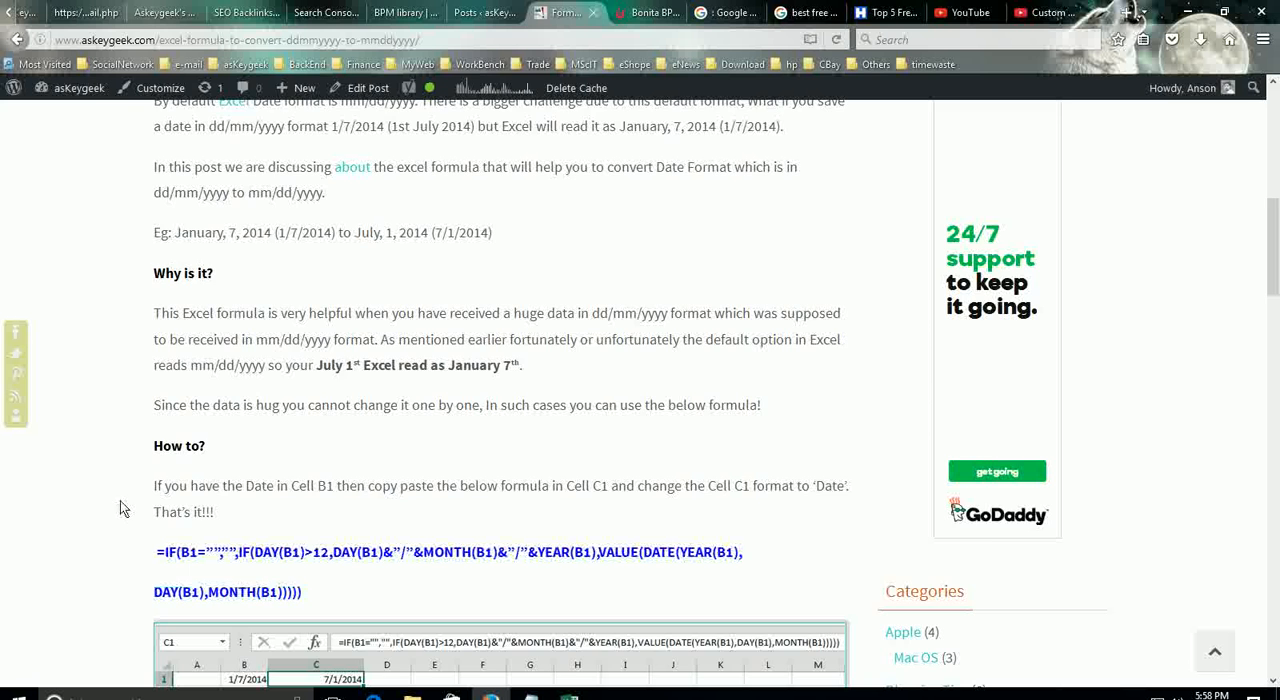
Step: Scroll the article down to its sample Excel screenshot of the 7/1/2014 result
scroll("down", 3)
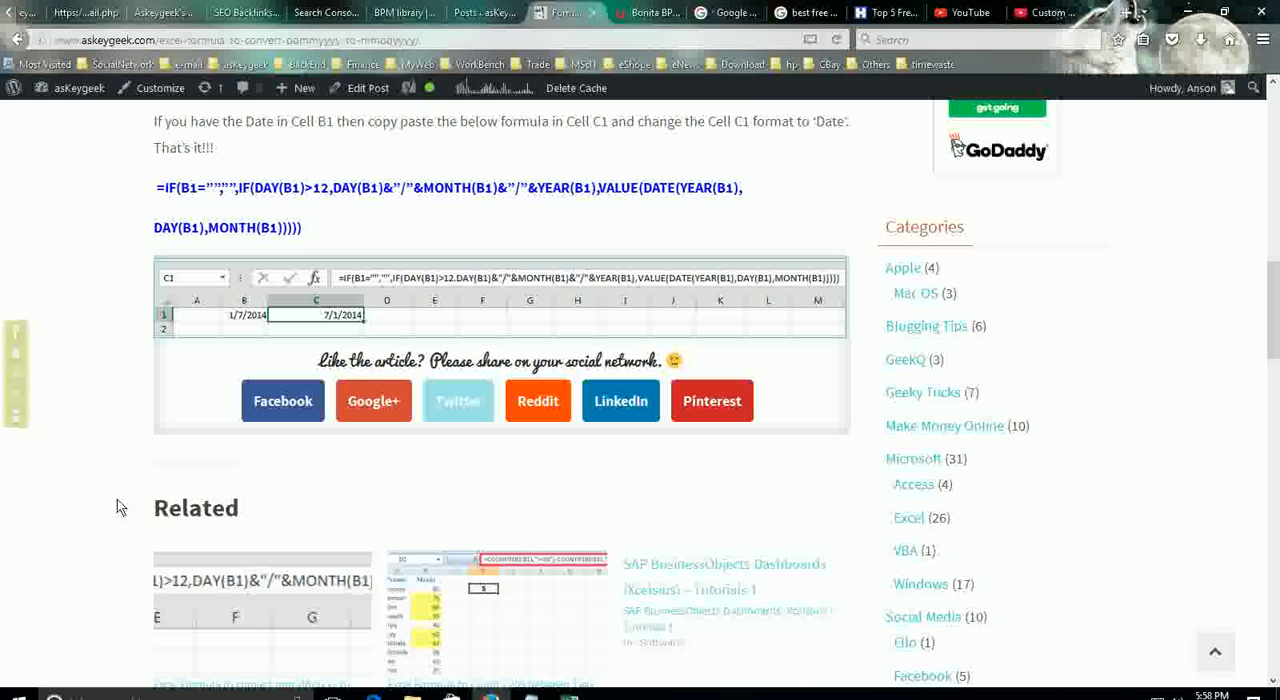